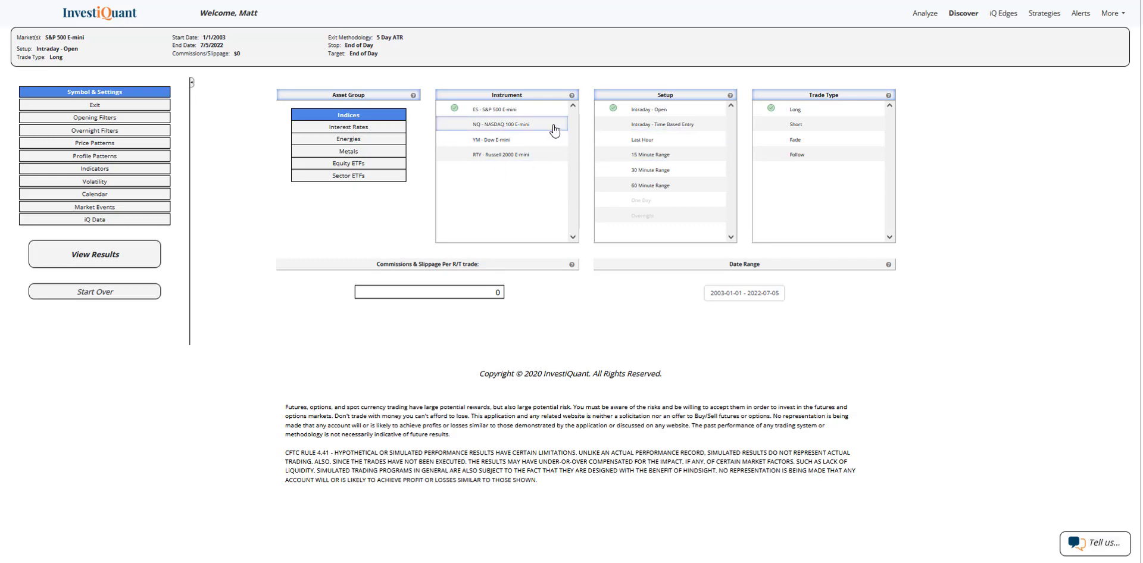
- Add the NASDAQ 100, Dow and Russell 2000 E-minis alongside ES for long Intraday-Open trades
left_click(501, 124)
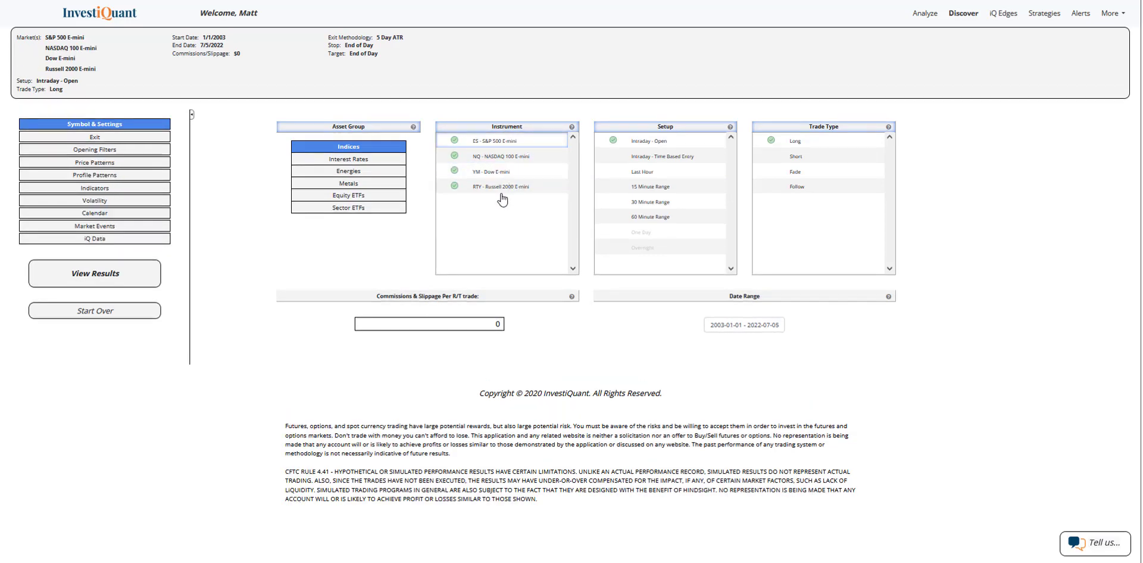
left_click(796, 141)
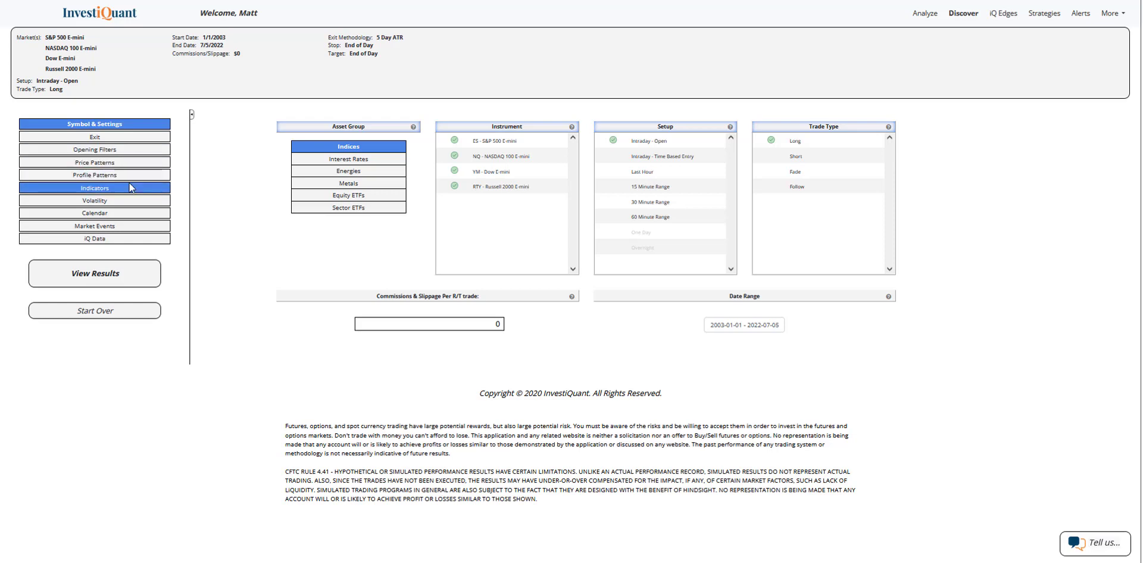
- Add the Last Close < 200 Day MA indicator filter from the Active Today list
left_click(94, 188)
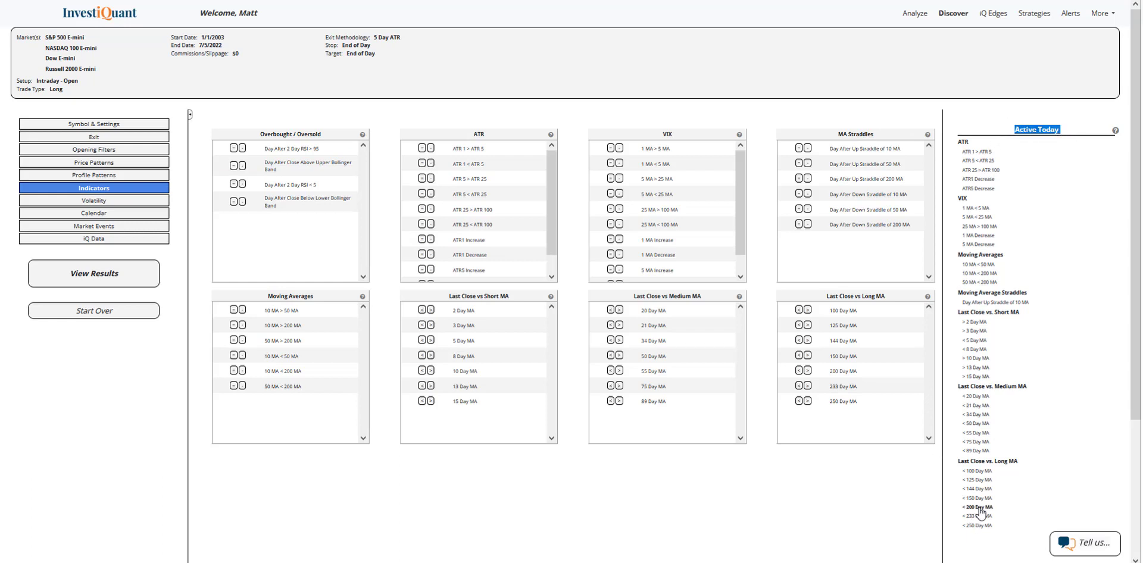
left_click(797, 370)
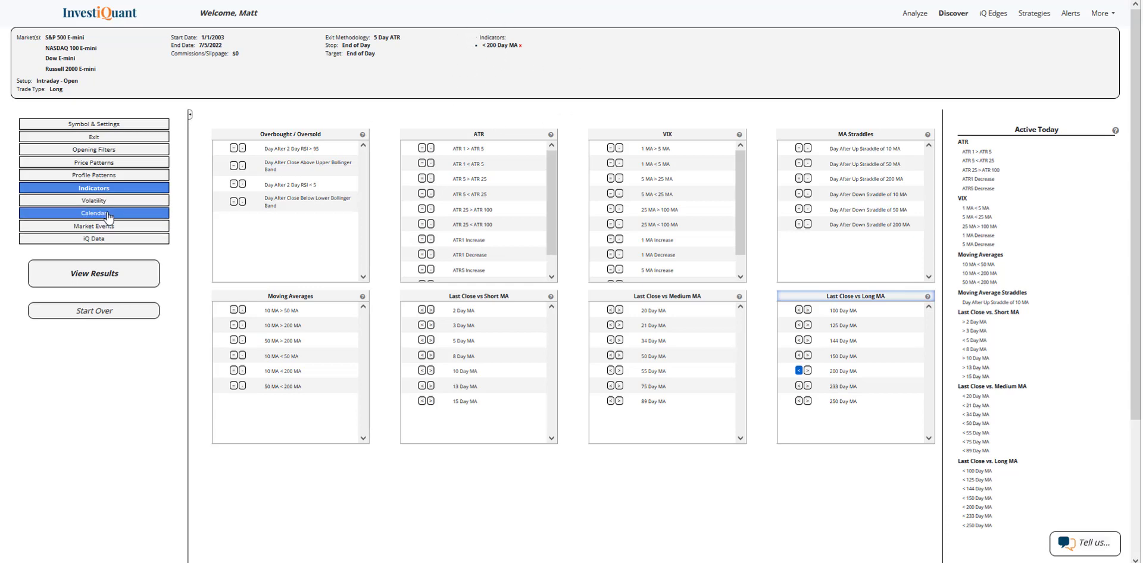
- Add the Day After First Day of Month calendar filter from Active Today Unique Days
left_click(93, 213)
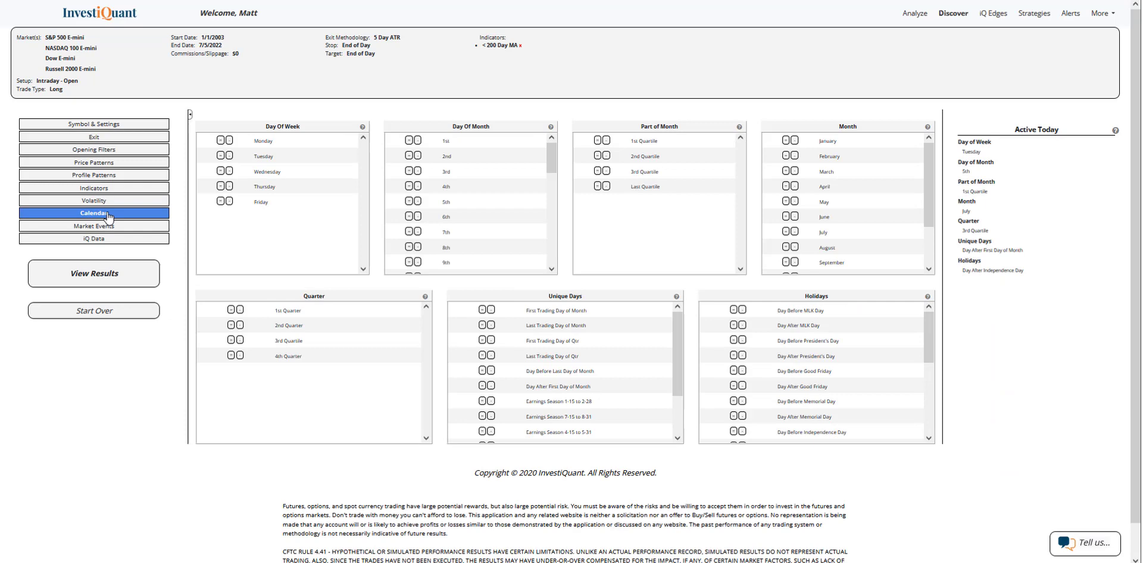
mouse_move(366, 204)
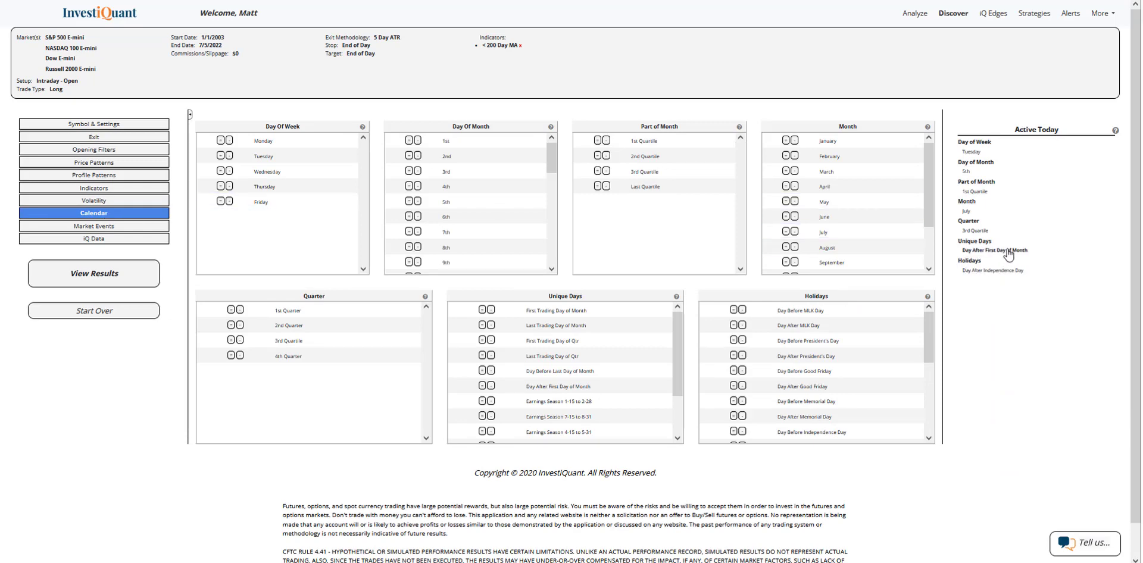
left_click(483, 386)
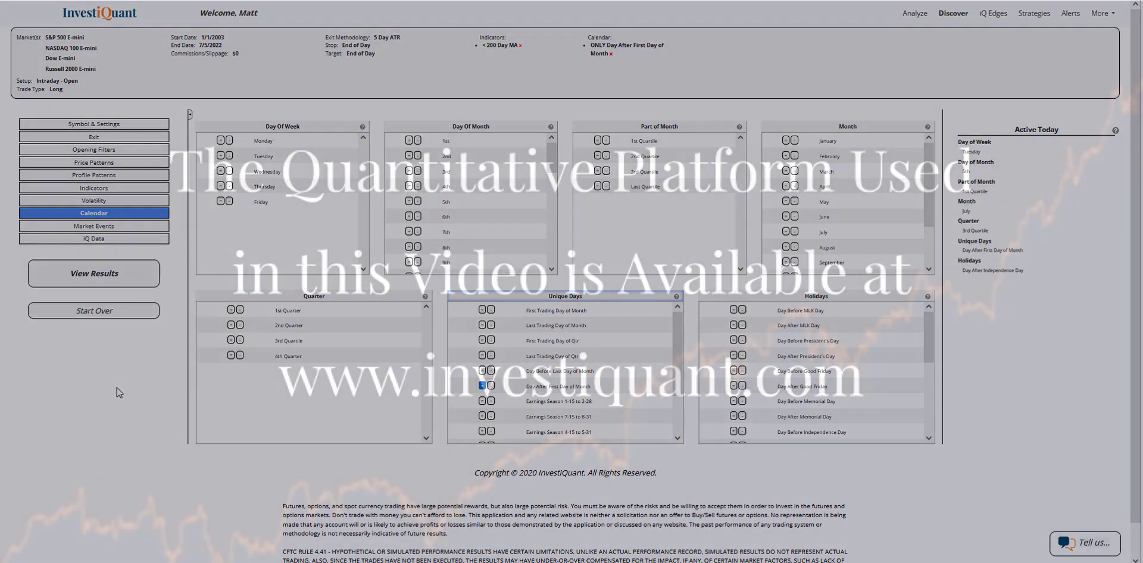
- Run View Results and review equity curves and per-instrument statistics for the four futures
left_click(93, 273)
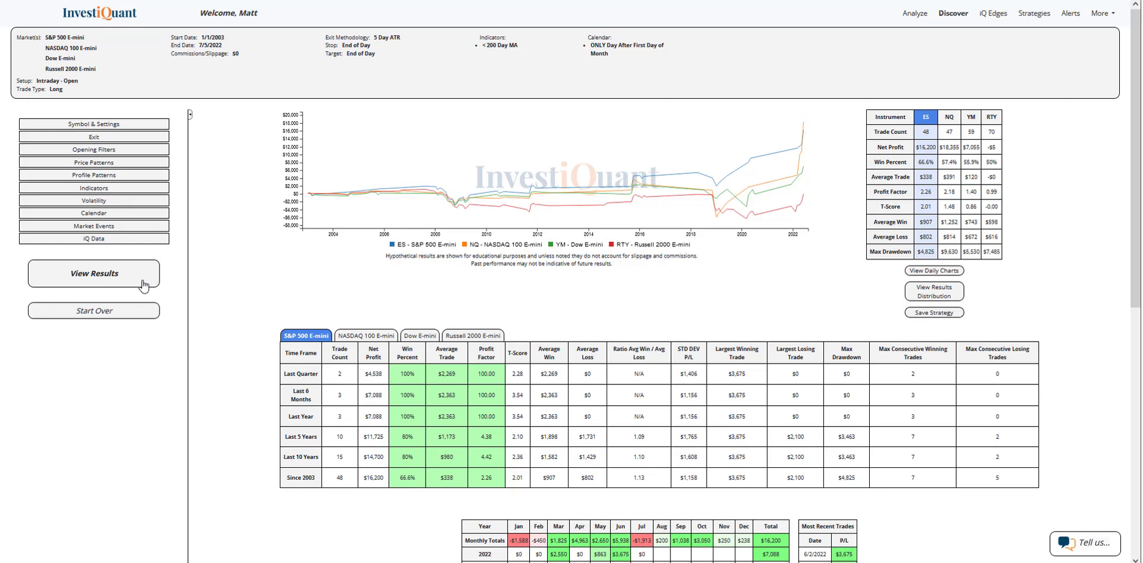
mouse_move(977, 125)
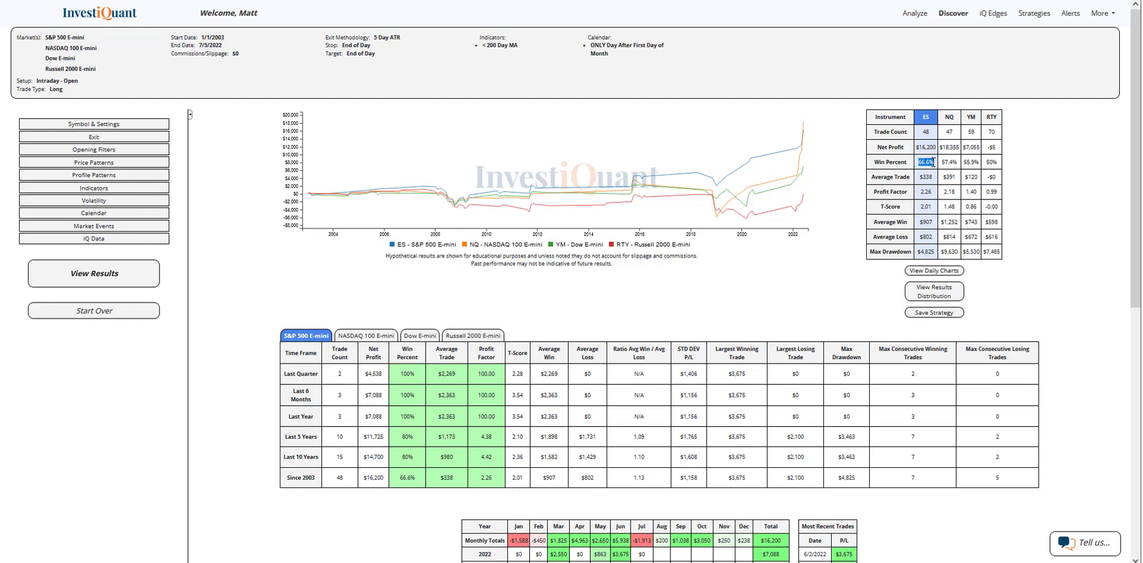
left_click(948, 161)
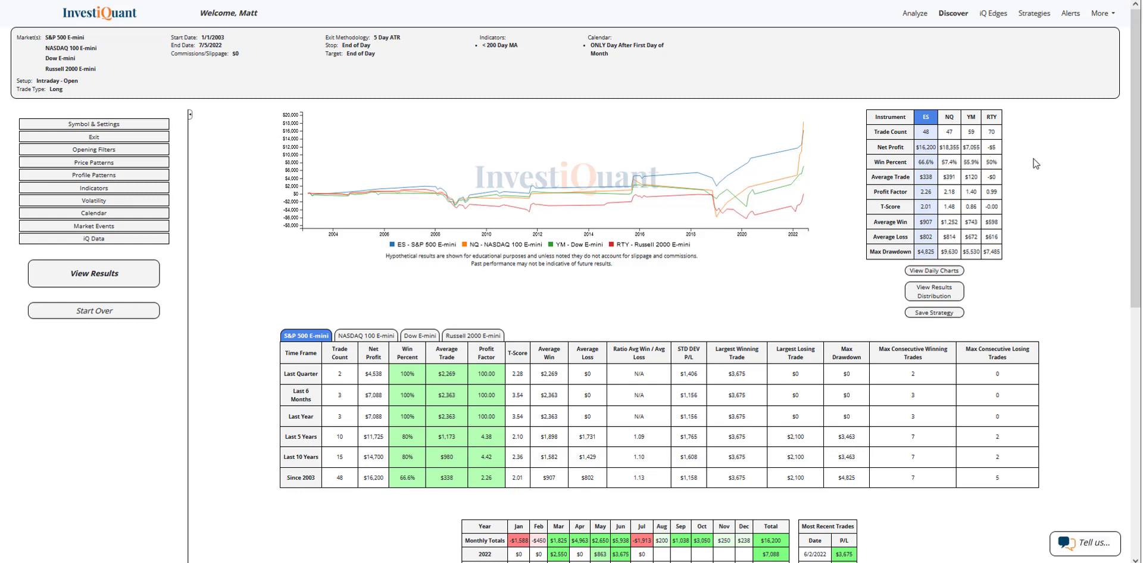
mouse_move(1002, 219)
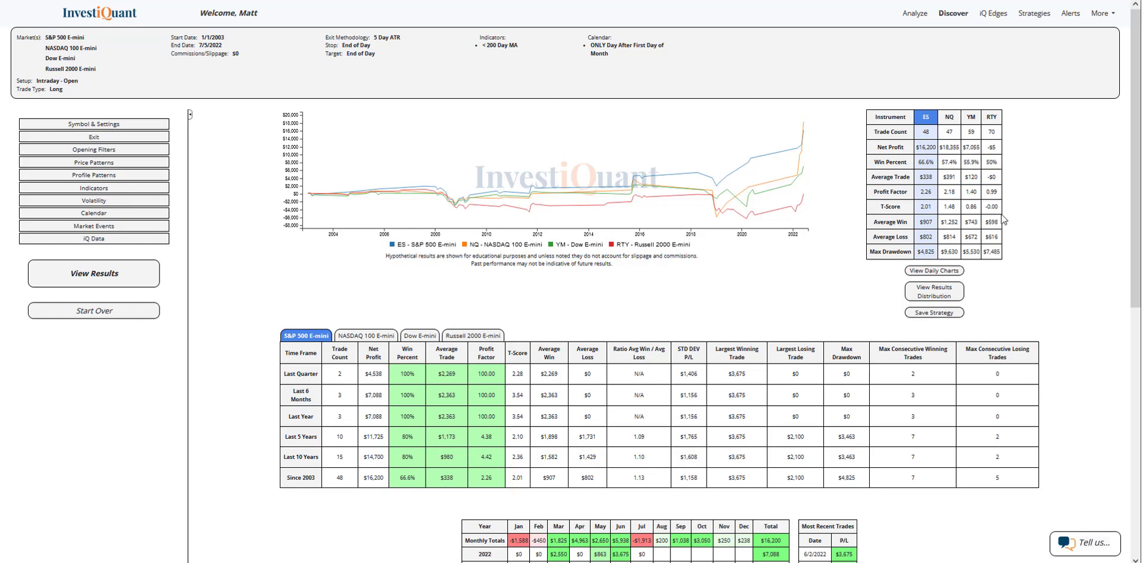